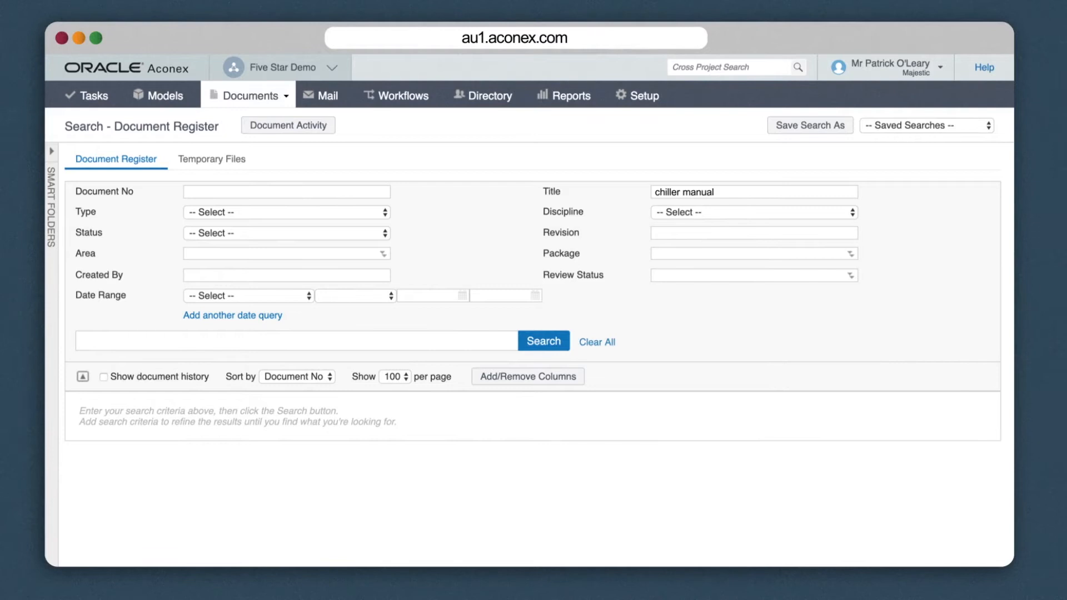
# Step: Search the document register for the title 'chiller manual', returning Chiller - Installation & Maintenance Manual rev D
pyautogui.click(543, 341)
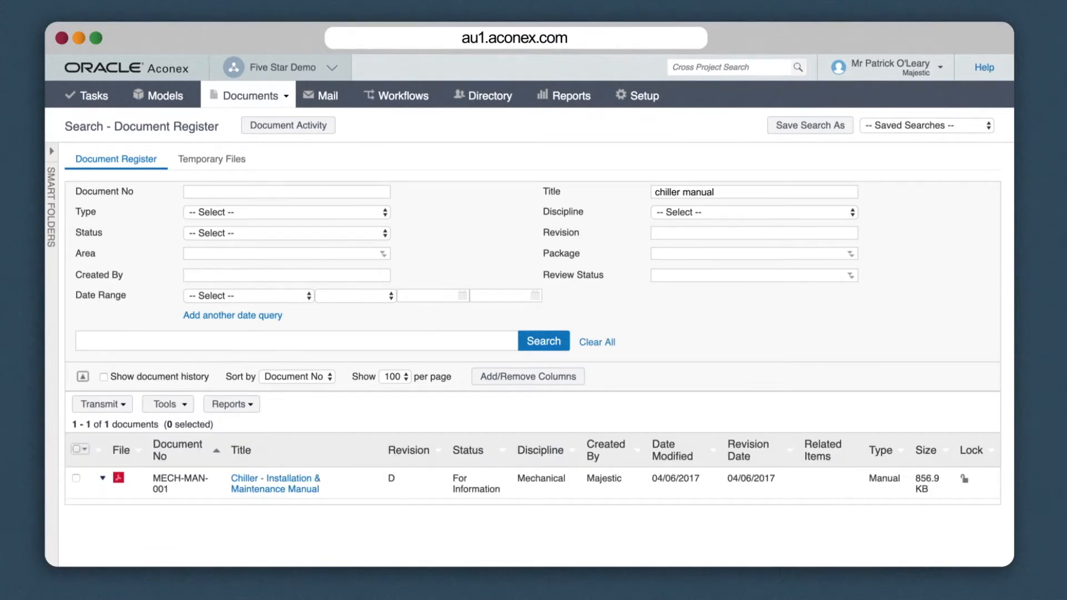
pyautogui.click(926, 126)
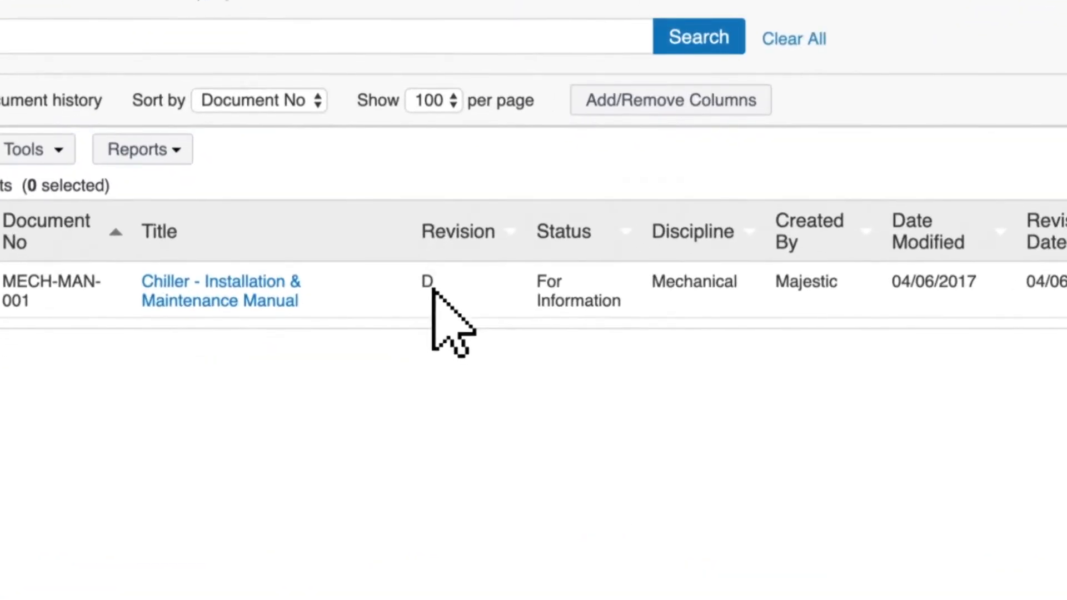
# Step: Supersede the MECH-MAN-001 Chiller manual from its row actions
pyautogui.rightClick(449, 292)
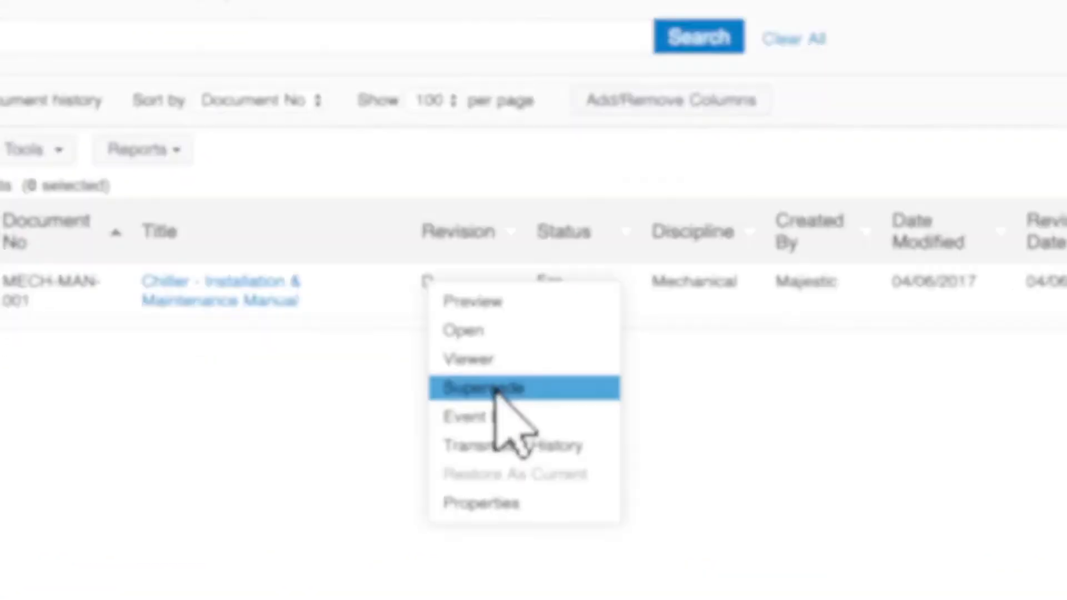
pyautogui.click(481, 502)
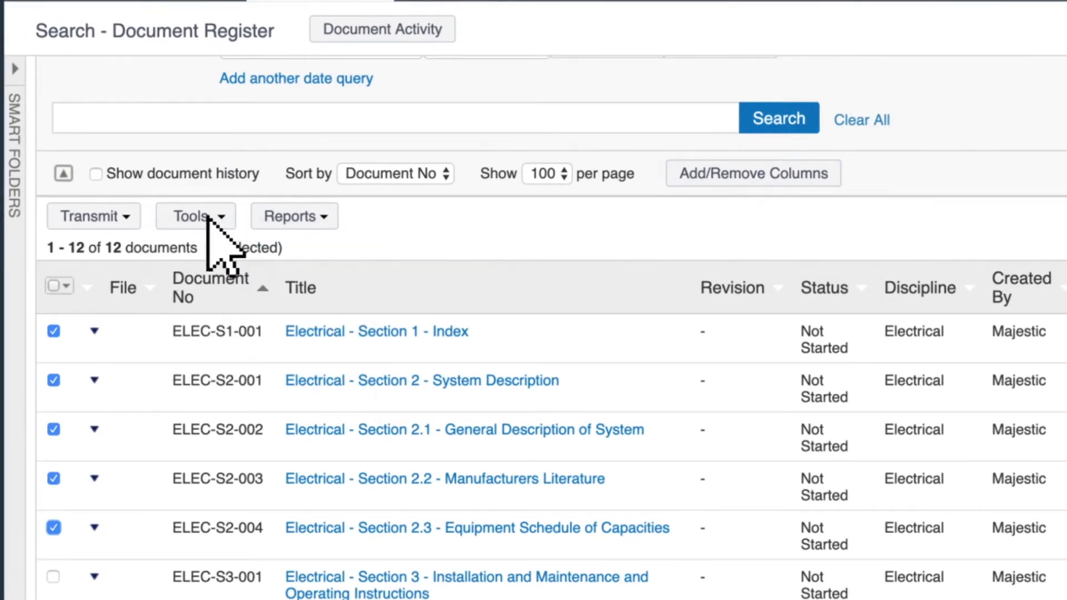
# Step: Show the Transmit choices for the five checked Electrical section documents
pyautogui.click(94, 215)
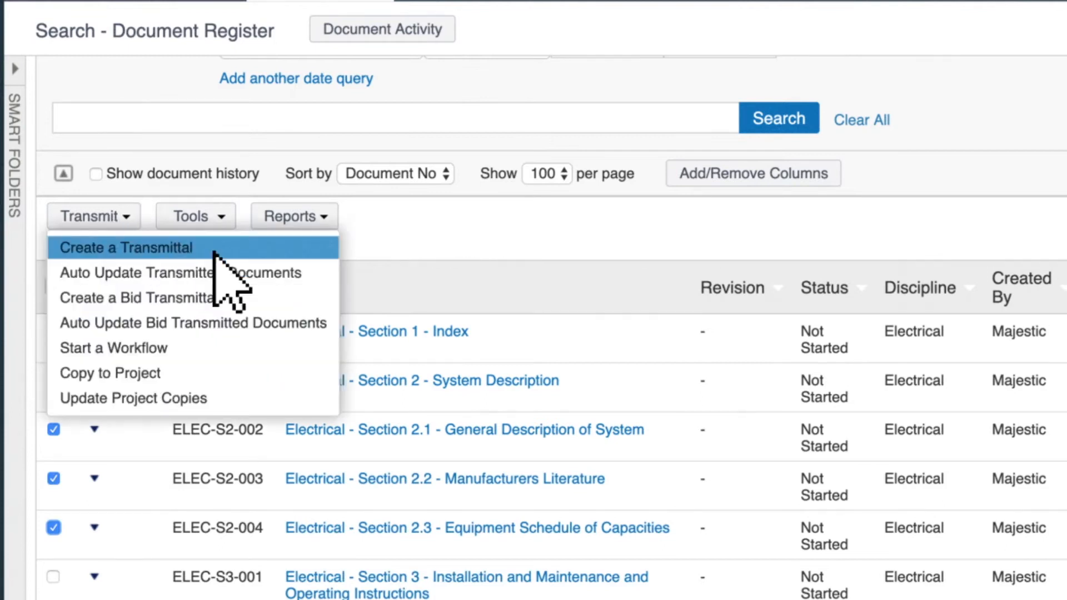